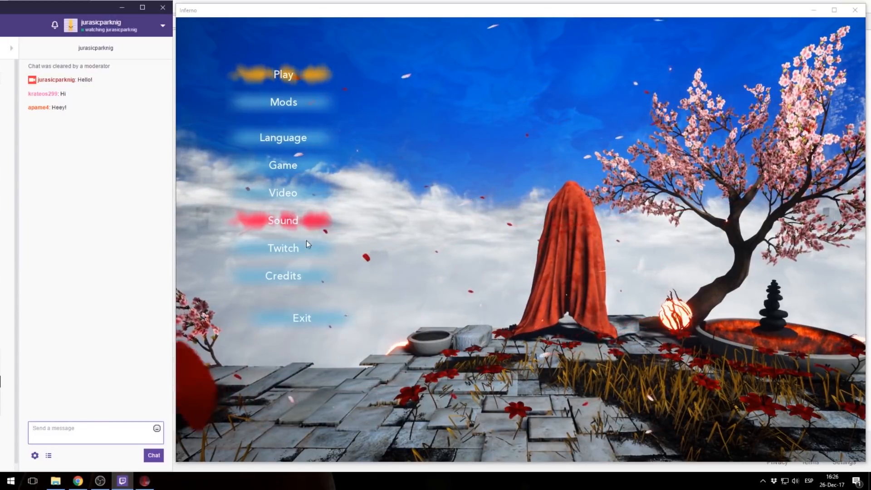
- Enter Twitch username 'jurasicparknig' and begin the channel name 'jurasicpa' in the connection settings
click(284, 248)
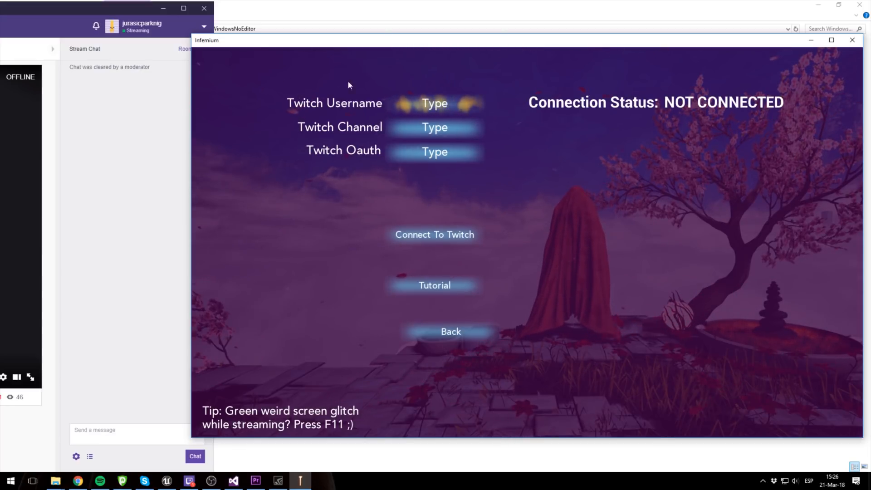
click(435, 103)
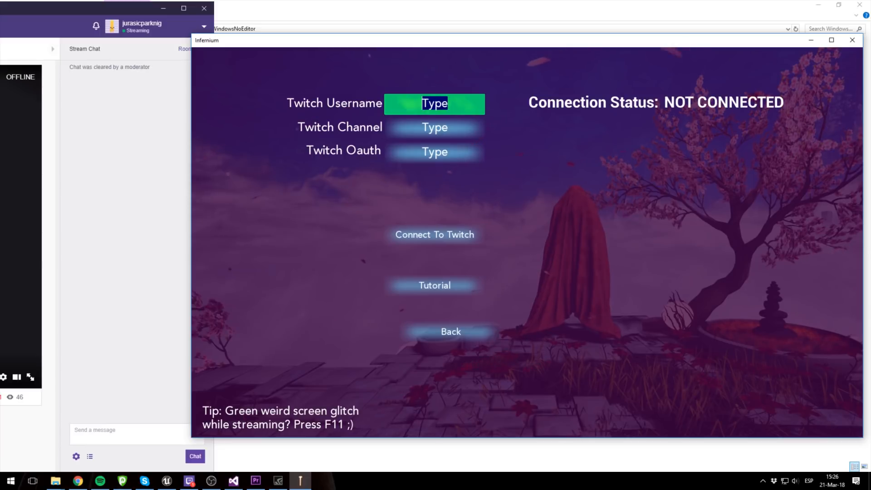
text(jurasicparknig)
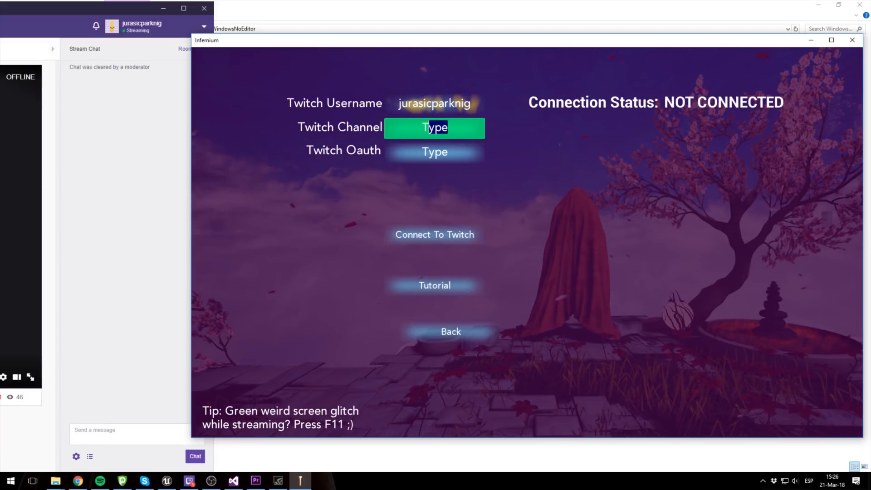
text(j)
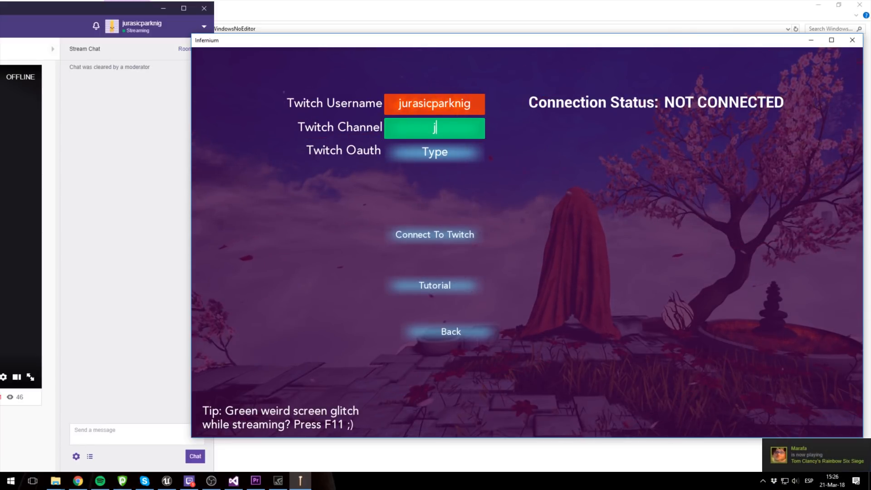
text(urasicpa)
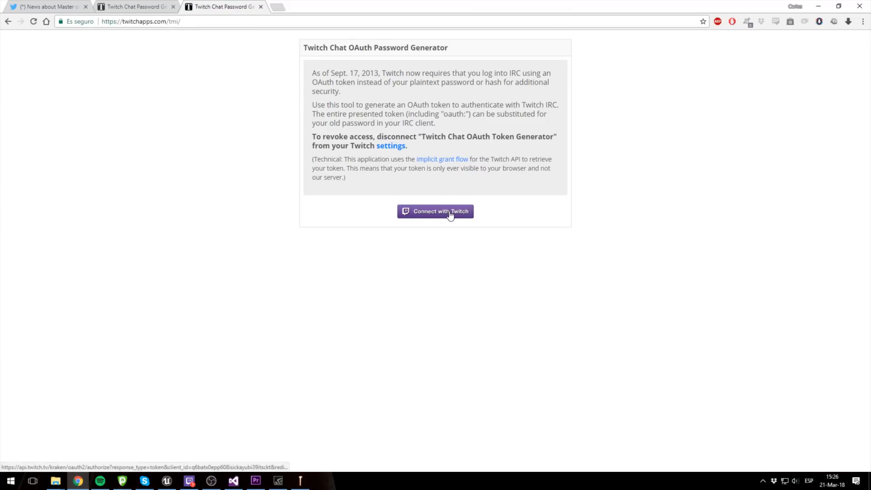
- Authorize 'Connect with Twitch' so the TMI generator produces a chat OAuth password
click(435, 211)
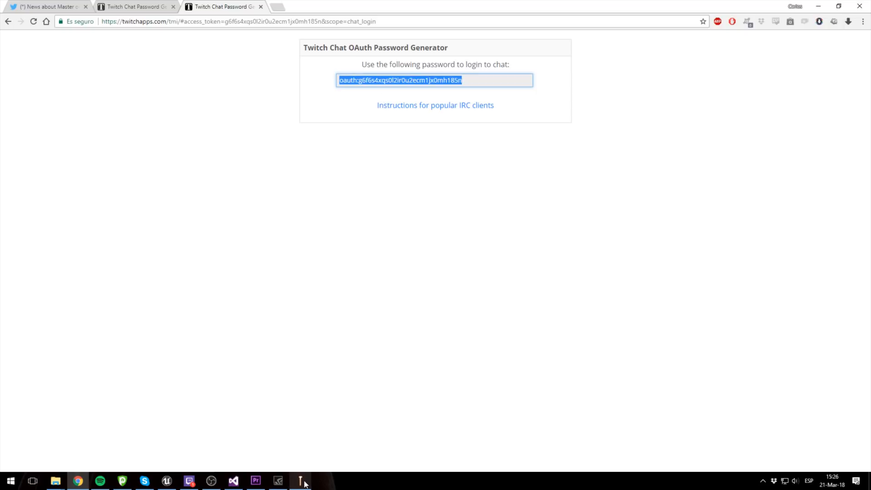
click(301, 481)
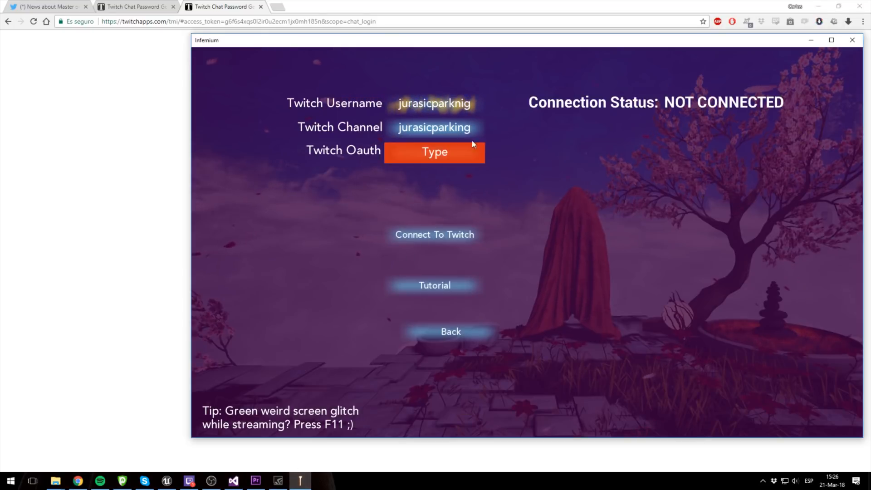
click(435, 151)
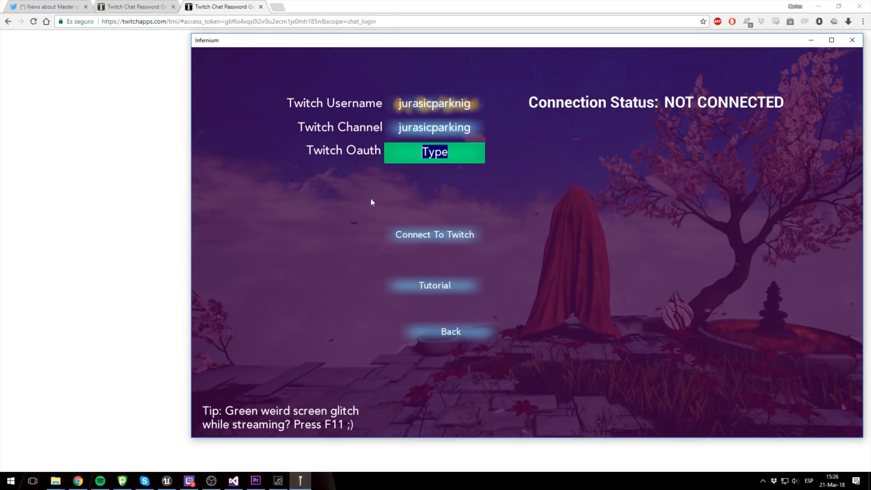
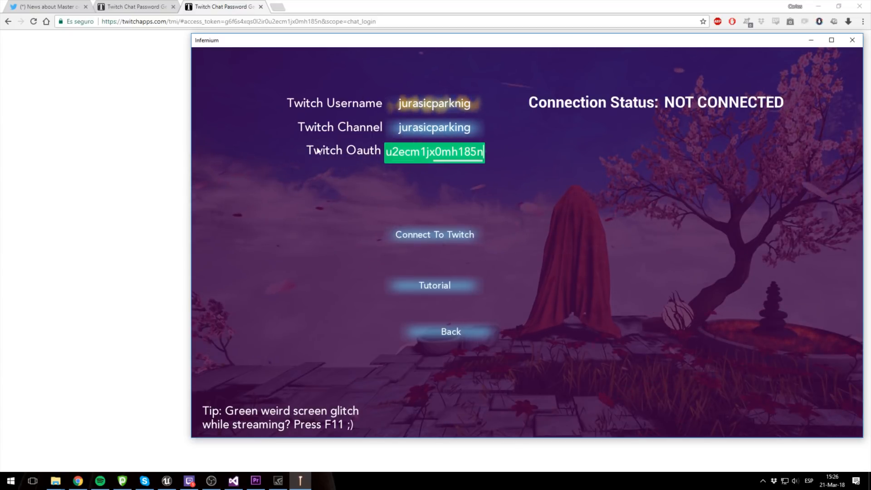
click(238, 348)
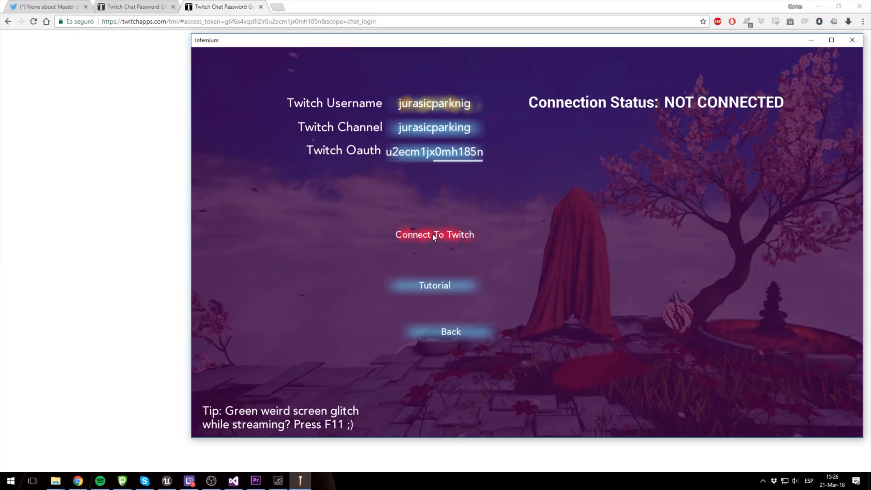
click(434, 234)
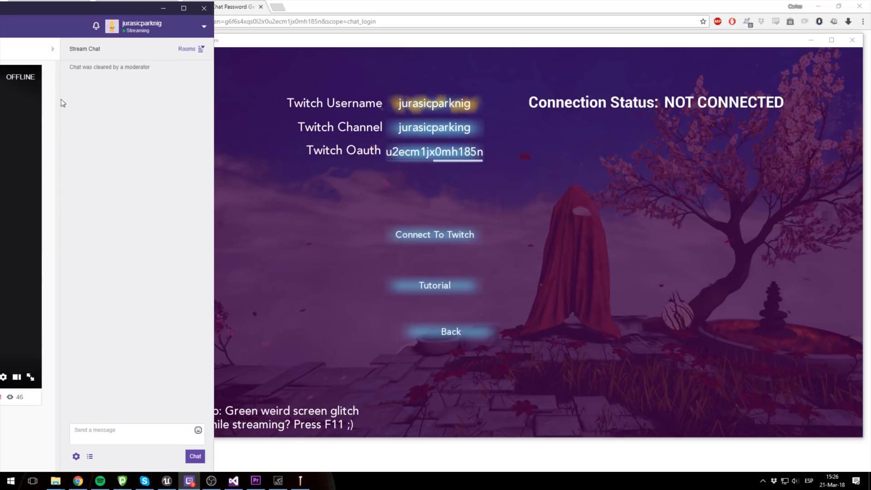
mouse_move(366, 133)
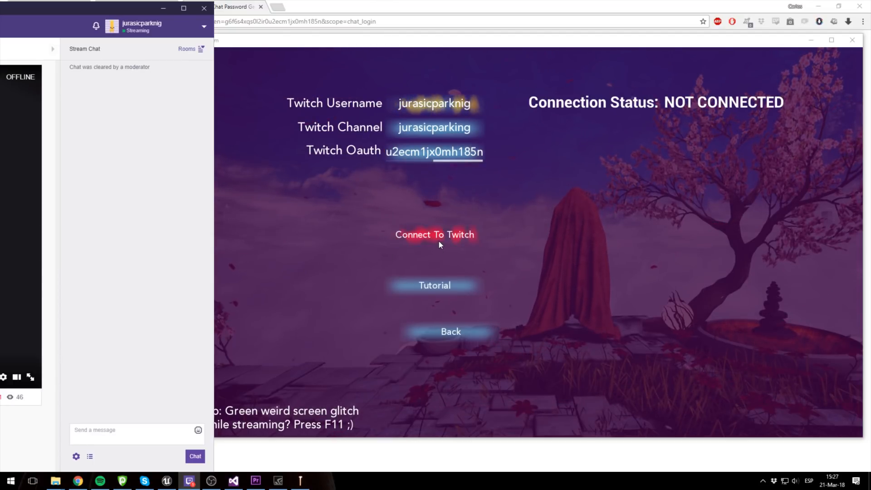
- Attempt the Twitch connection and post a test message in Twitch chat; the connection fails
click(434, 234)
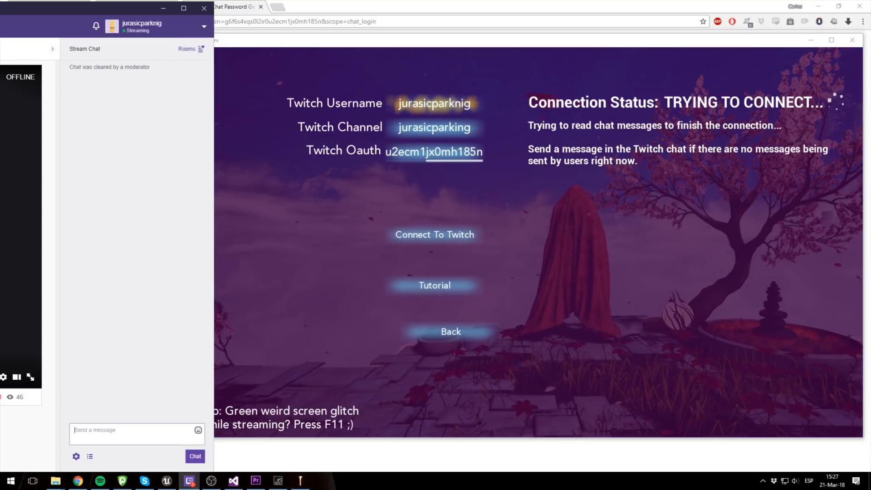
click(195, 456)
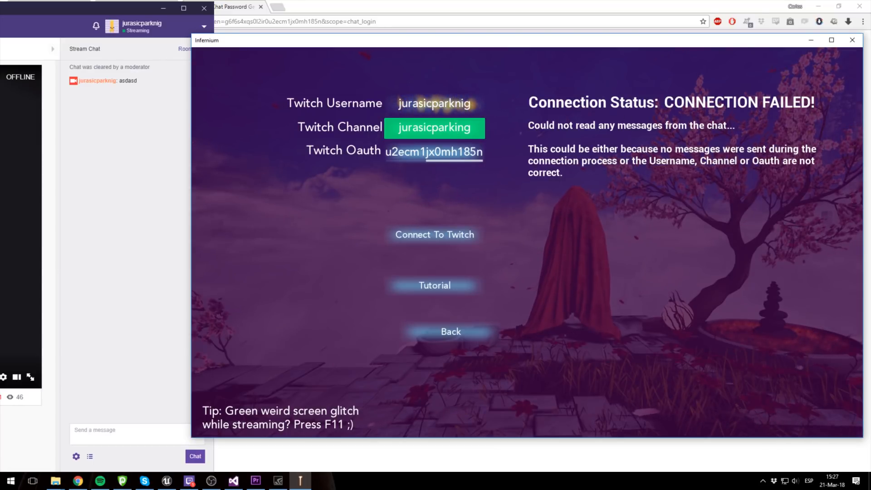
- Retype the Twitch channel name with correct spelling and reconnect to Twitch
click(434, 104)
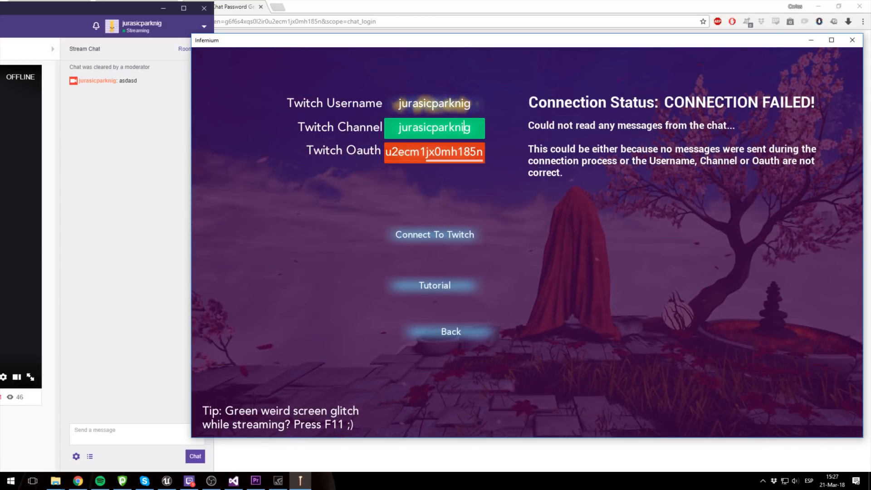
click(434, 234)
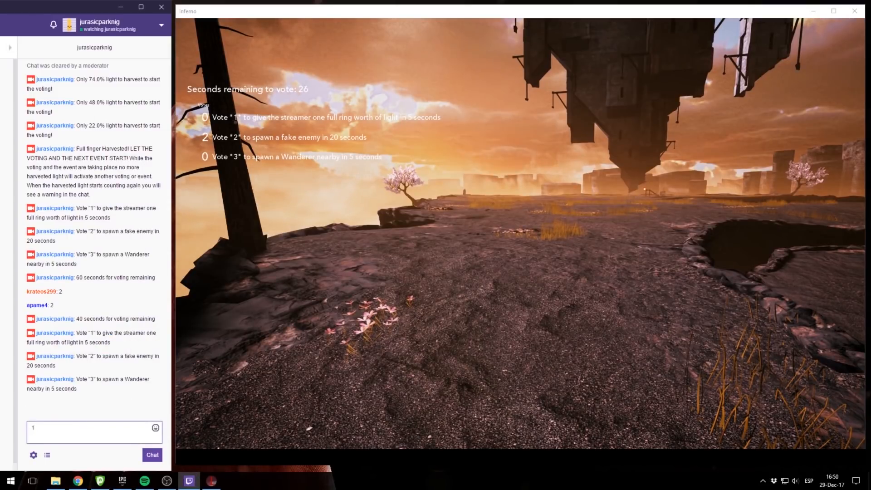
- Send '1' in Twitch chat to vote for the first event, raising its count to one
key(enter)
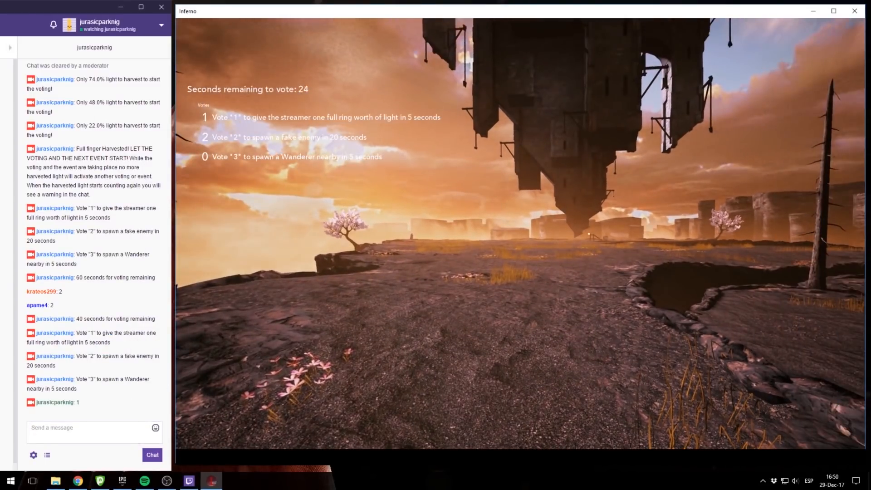